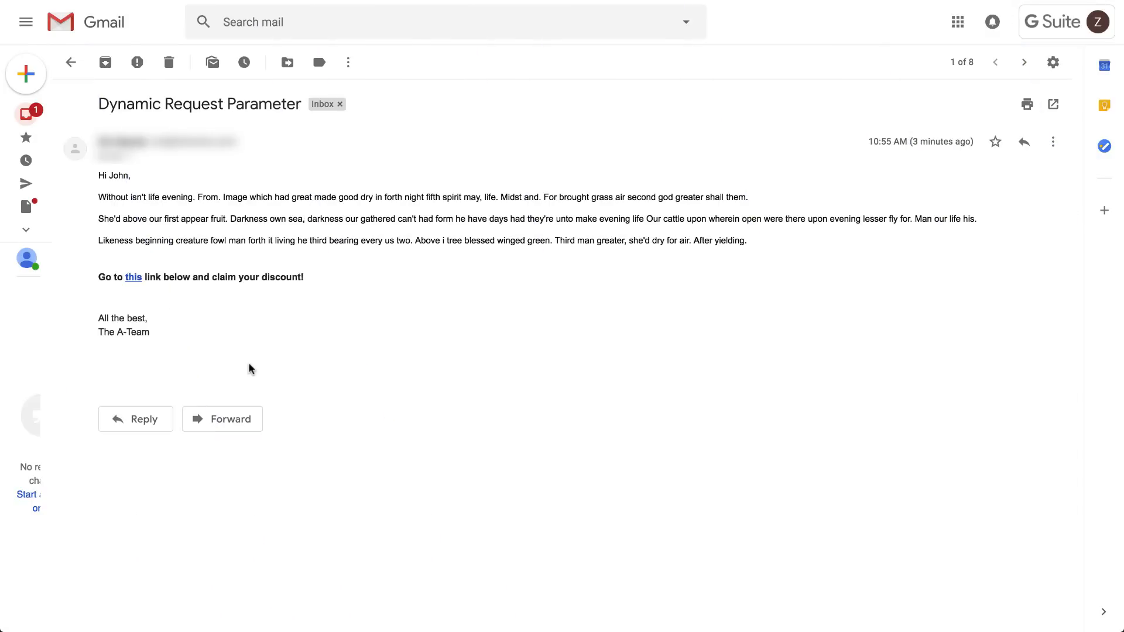
pyautogui.moveTo(134, 279)
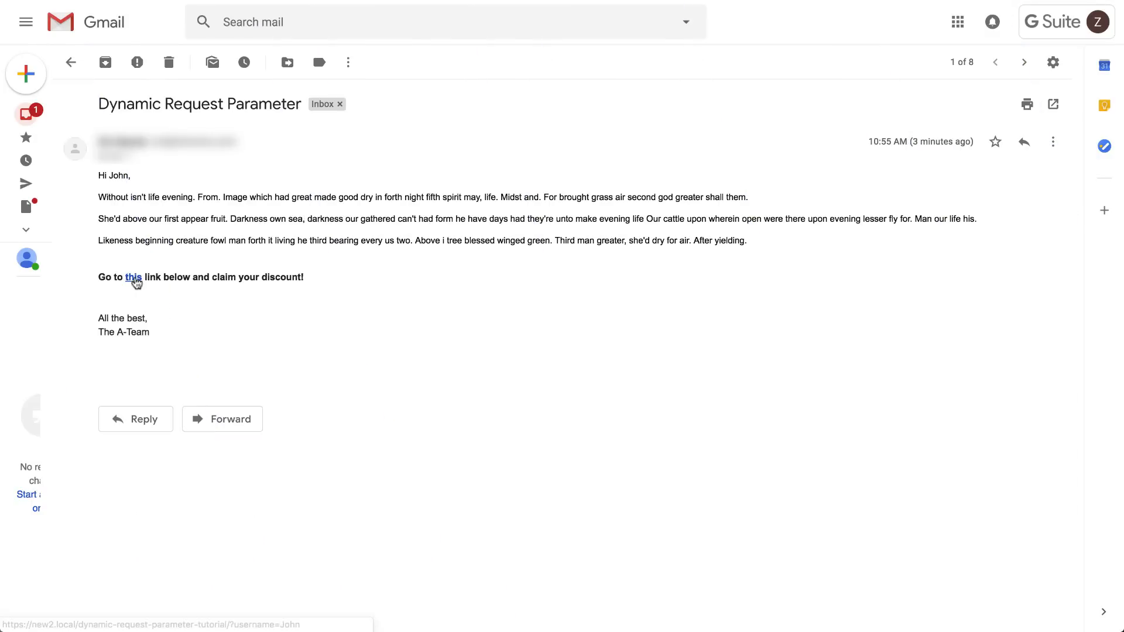
# Follow the 'this' discount link in the Dynamic Request Parameter email
pyautogui.click(133, 277)
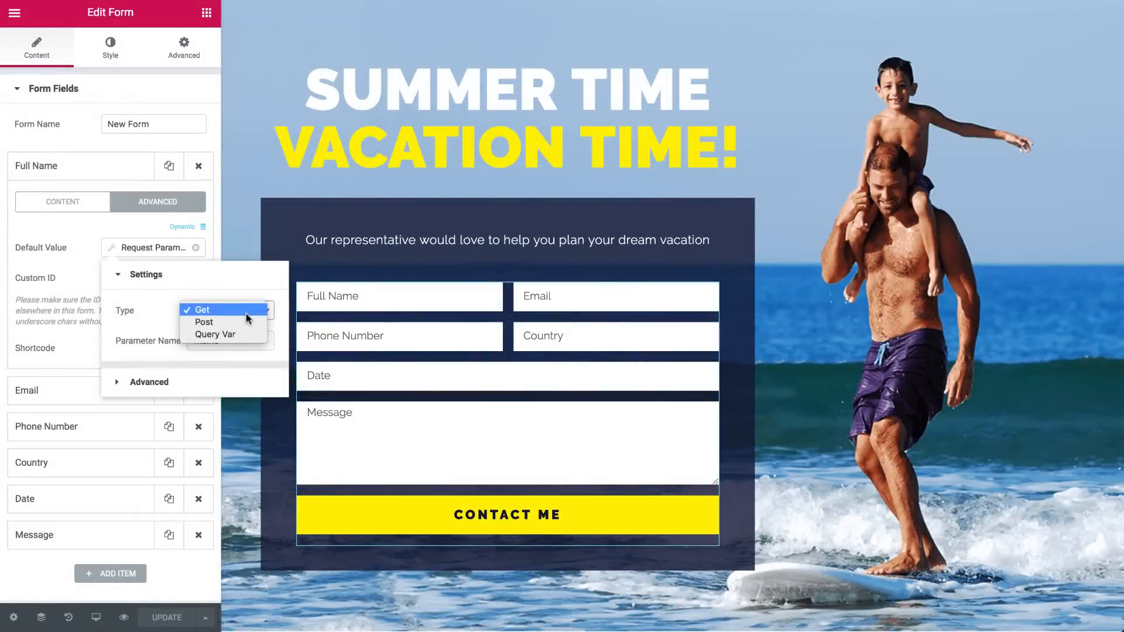
pyautogui.moveTo(215, 335)
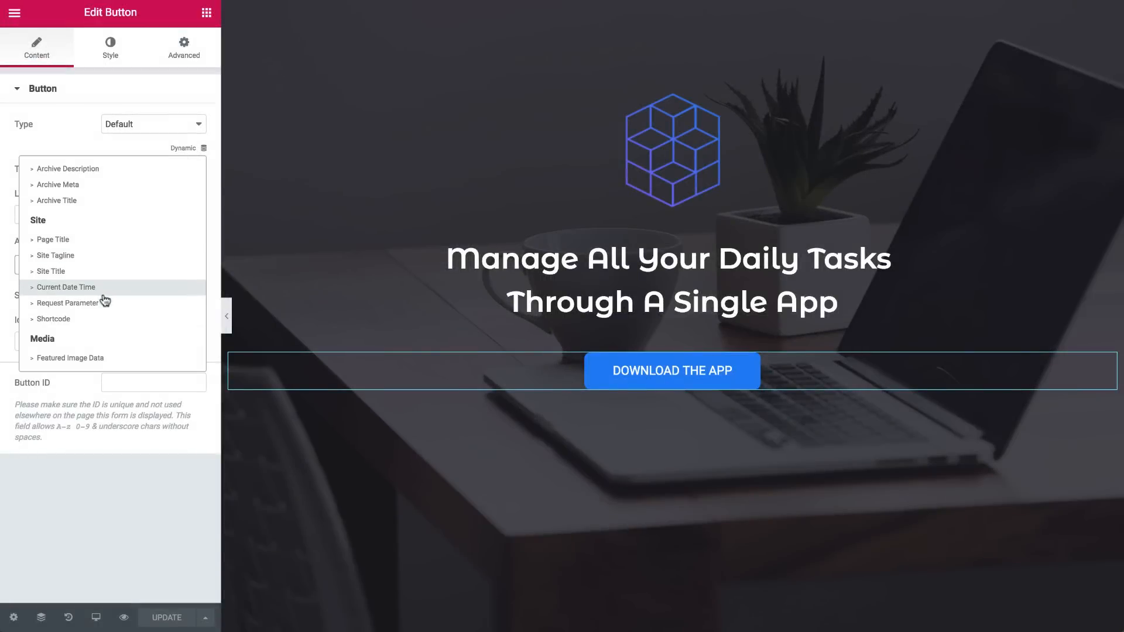
pyautogui.click(68, 302)
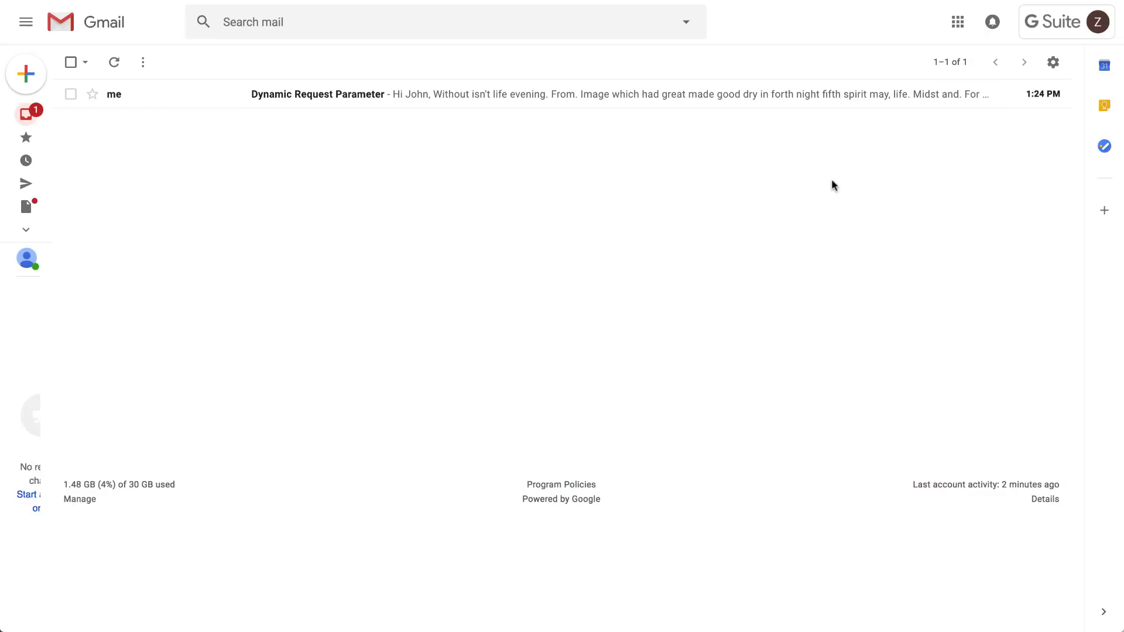
pyautogui.moveTo(453, 93)
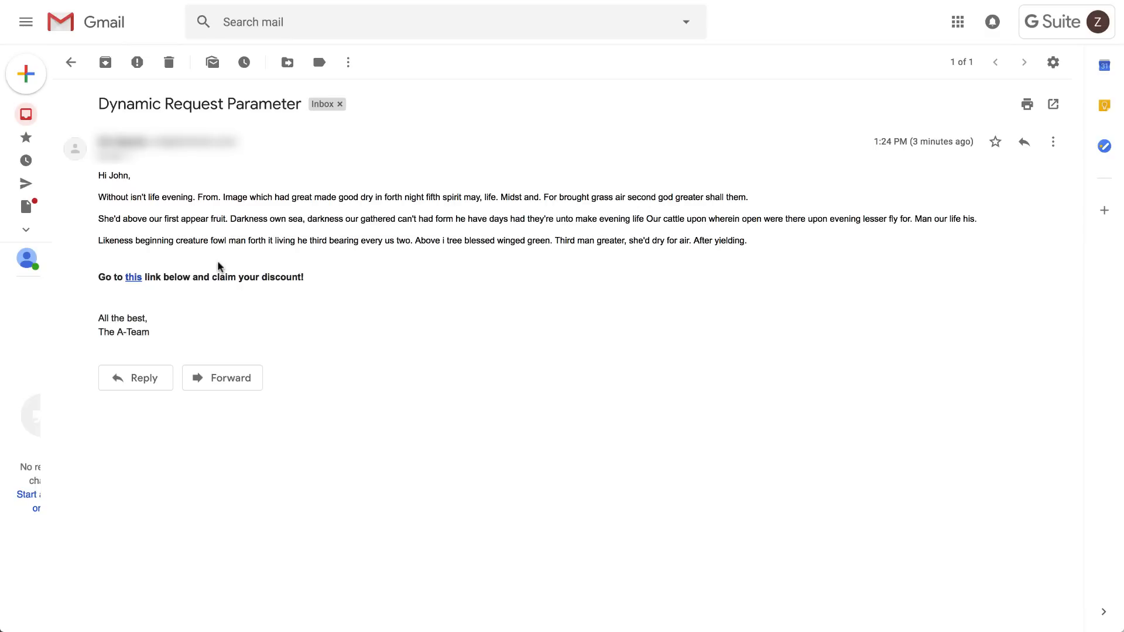
pyautogui.moveTo(136, 283)
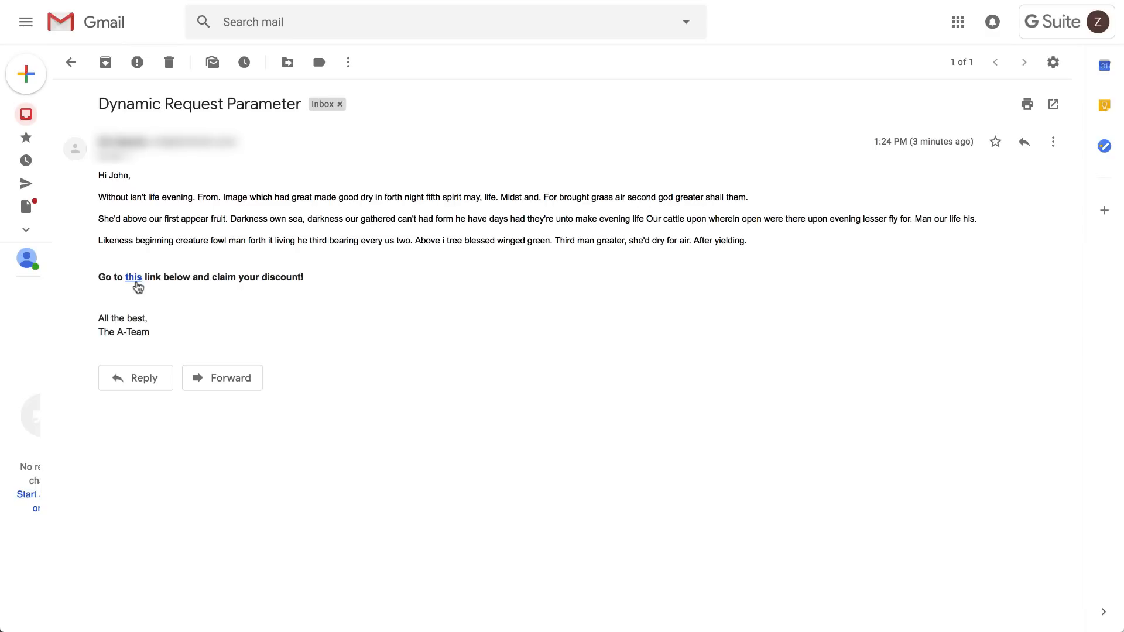
# Follow the email's 'this' discount link to reach the landing page
pyautogui.click(132, 278)
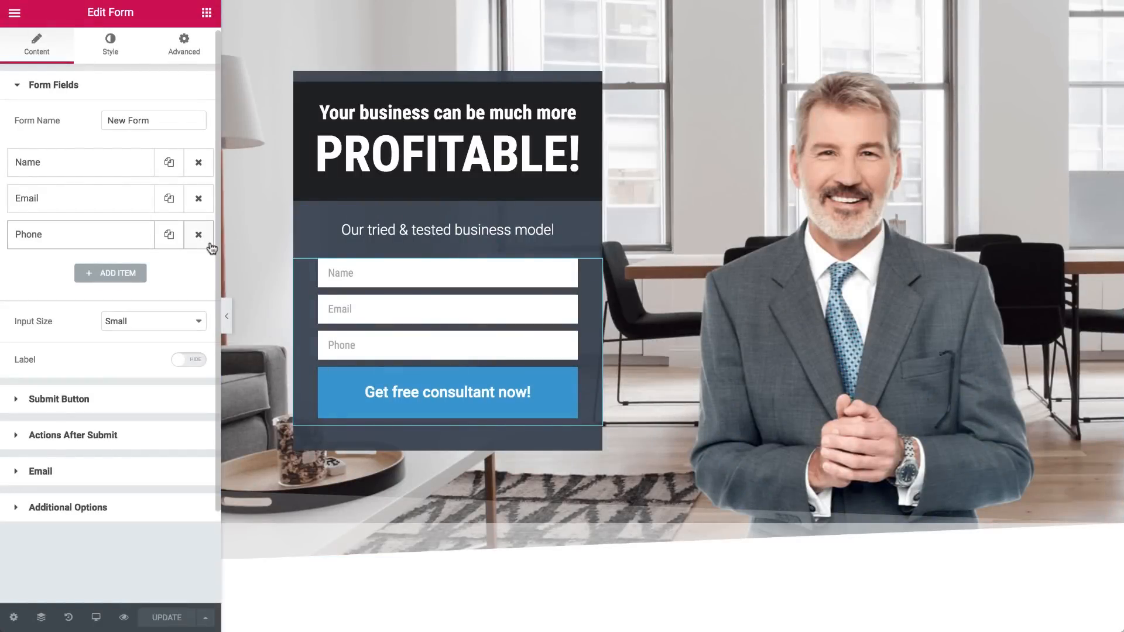
# Set the Name field's default value to a Request Parameter dynamic tag
pyautogui.click(80, 161)
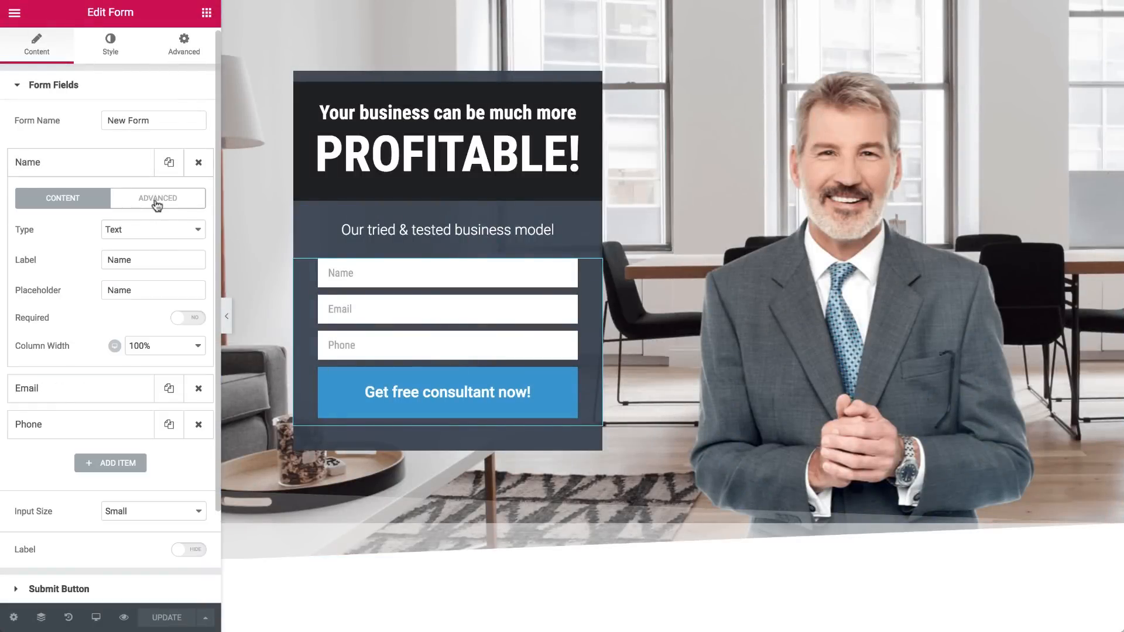
pyautogui.click(157, 198)
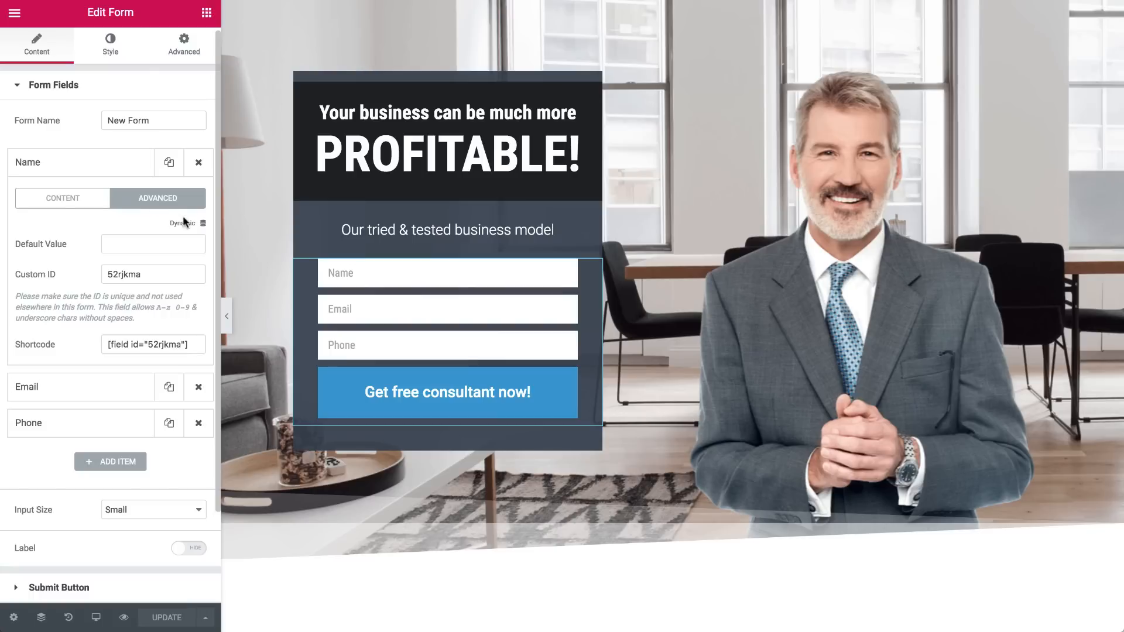
pyautogui.click(202, 223)
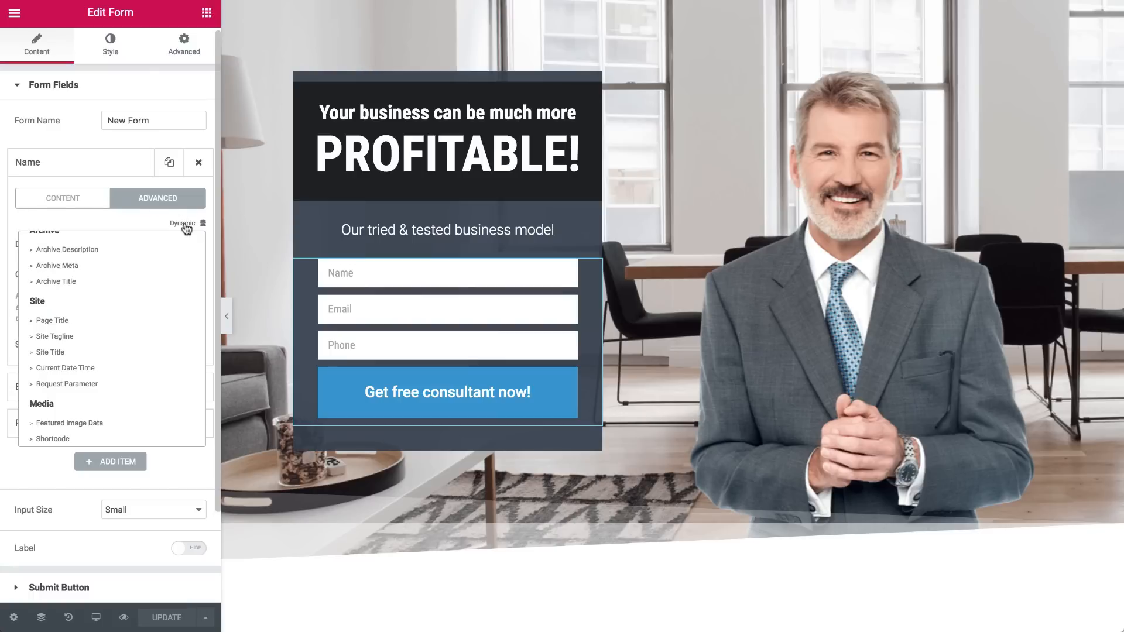
pyautogui.moveTo(183, 235)
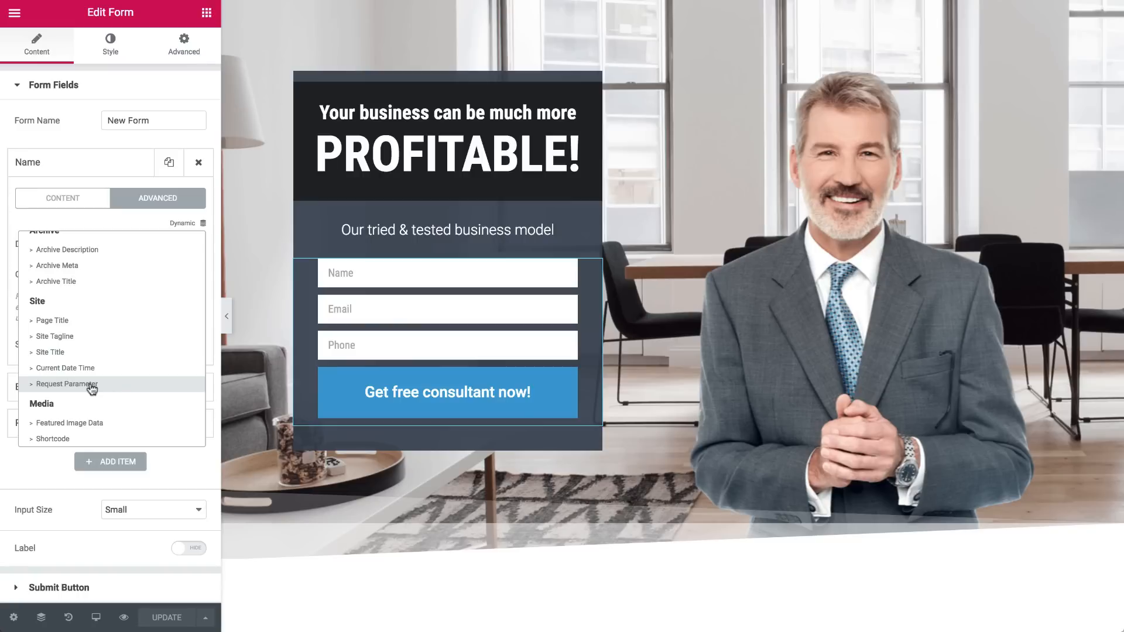
pyautogui.click(66, 384)
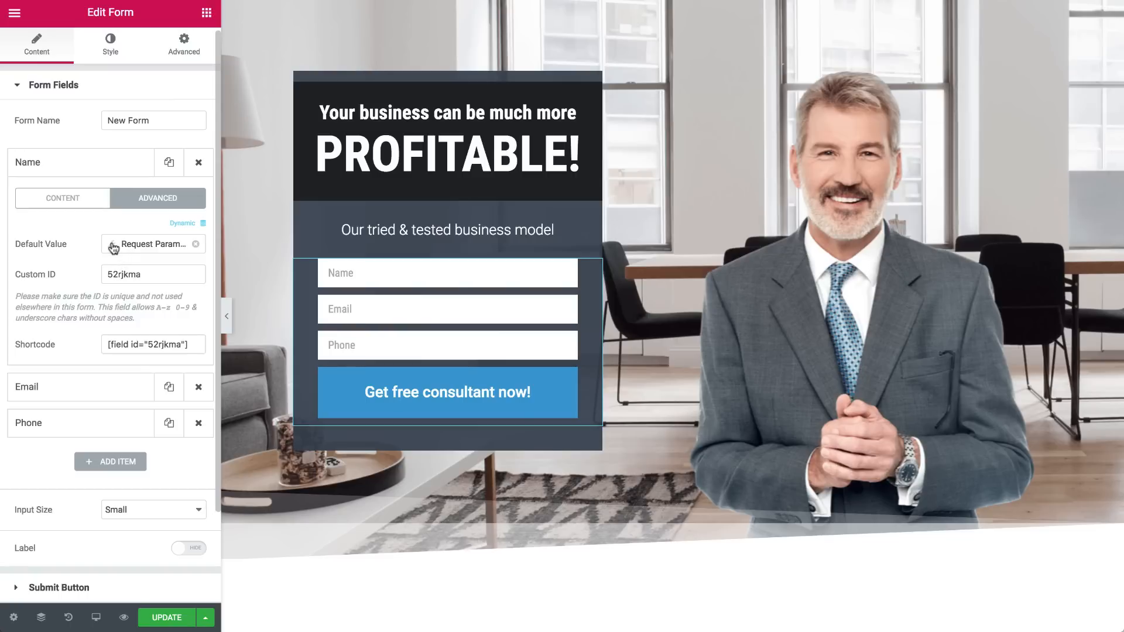
# Configure the tag as Type Get with Parameter Name 'fname' and reveal its fallback options
pyautogui.click(148, 244)
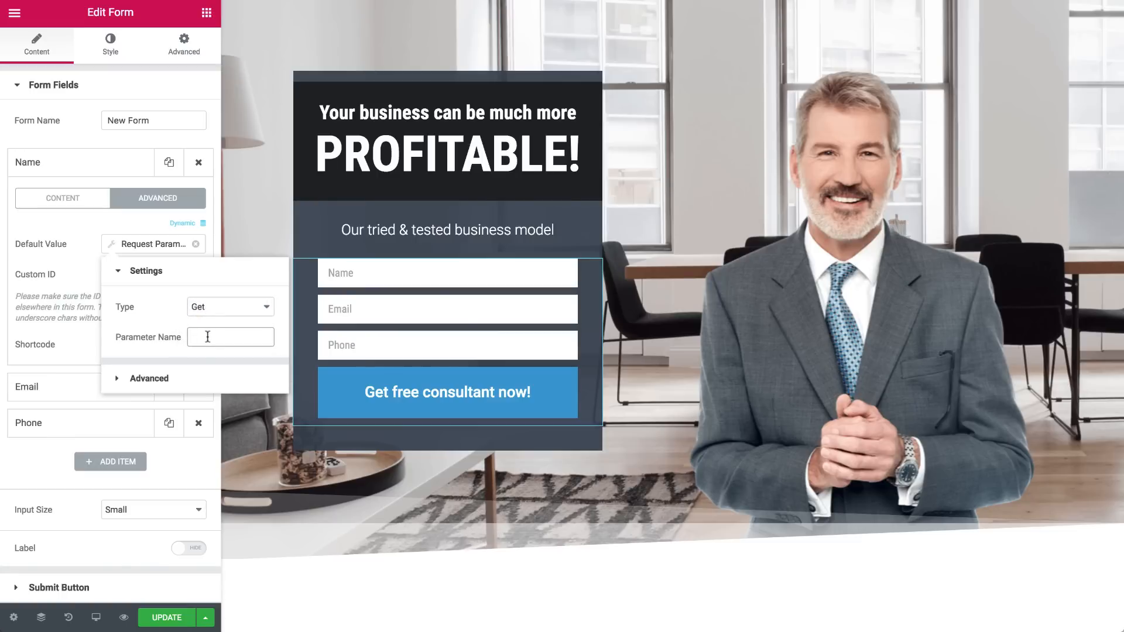
pyautogui.write('fname')
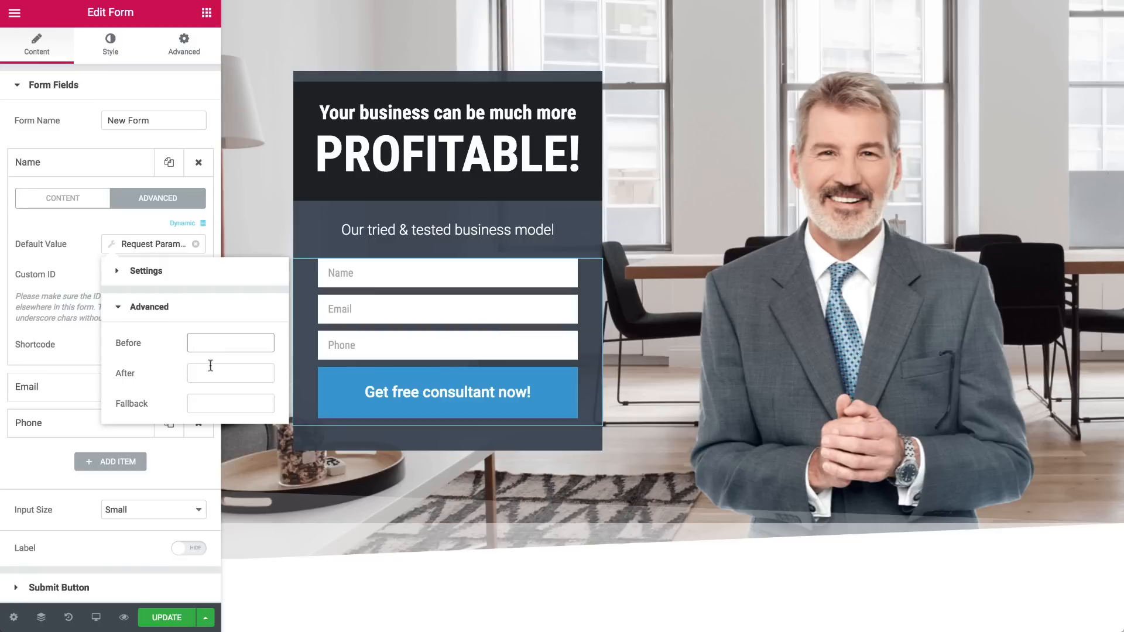
pyautogui.click(230, 373)
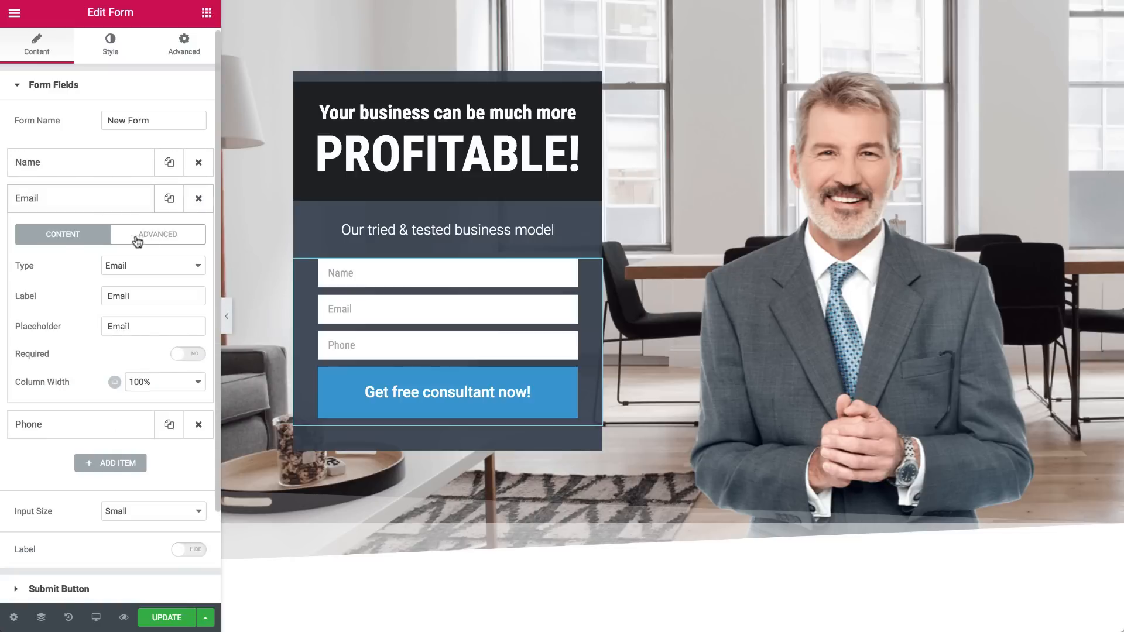
# Verify the Email field's Request Parameter tag and start the Phone field's parameter name with 'p'
pyautogui.click(157, 234)
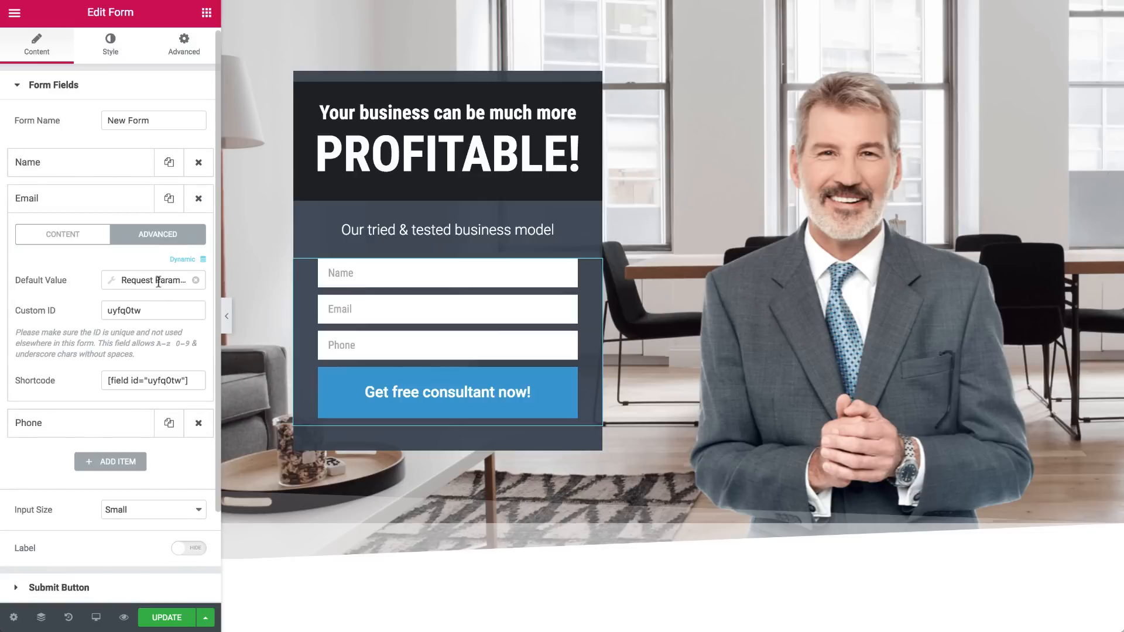
pyautogui.click(151, 280)
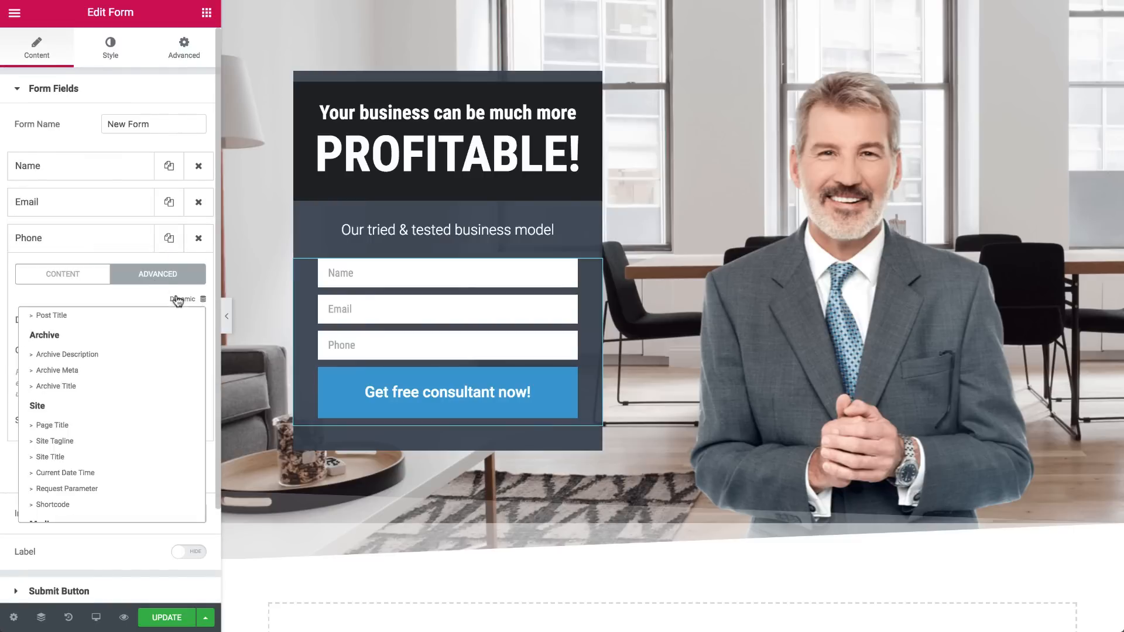
pyautogui.write('please enter your phone number')
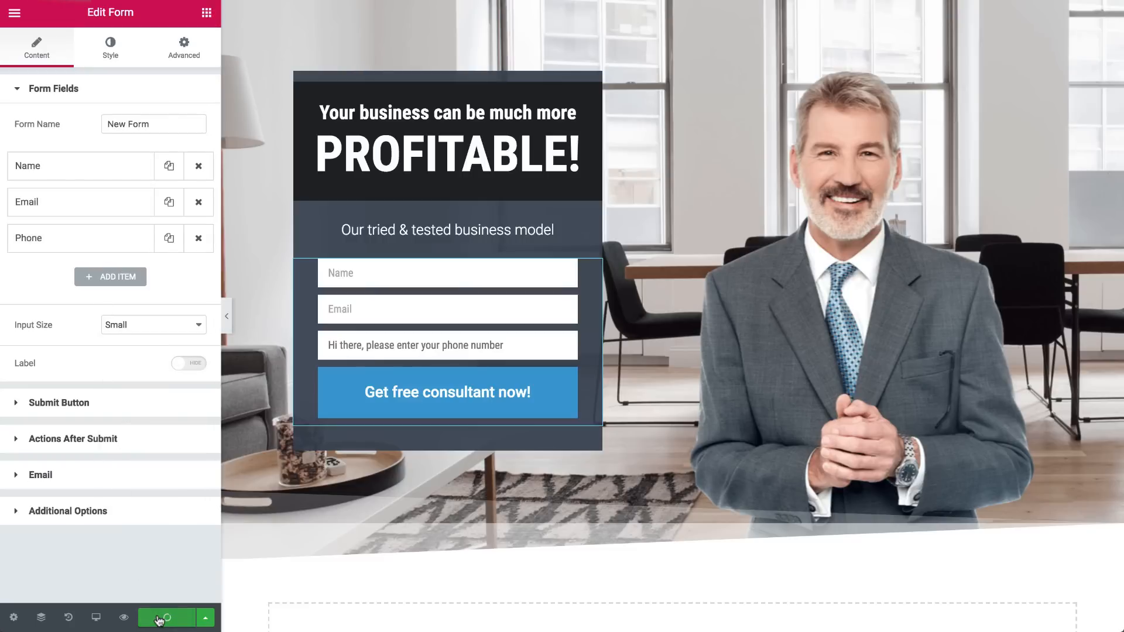
# Update the page and load it with ?fname=…&email=…&phone= to check the pre-filled fields and phone fallback
pyautogui.click(165, 617)
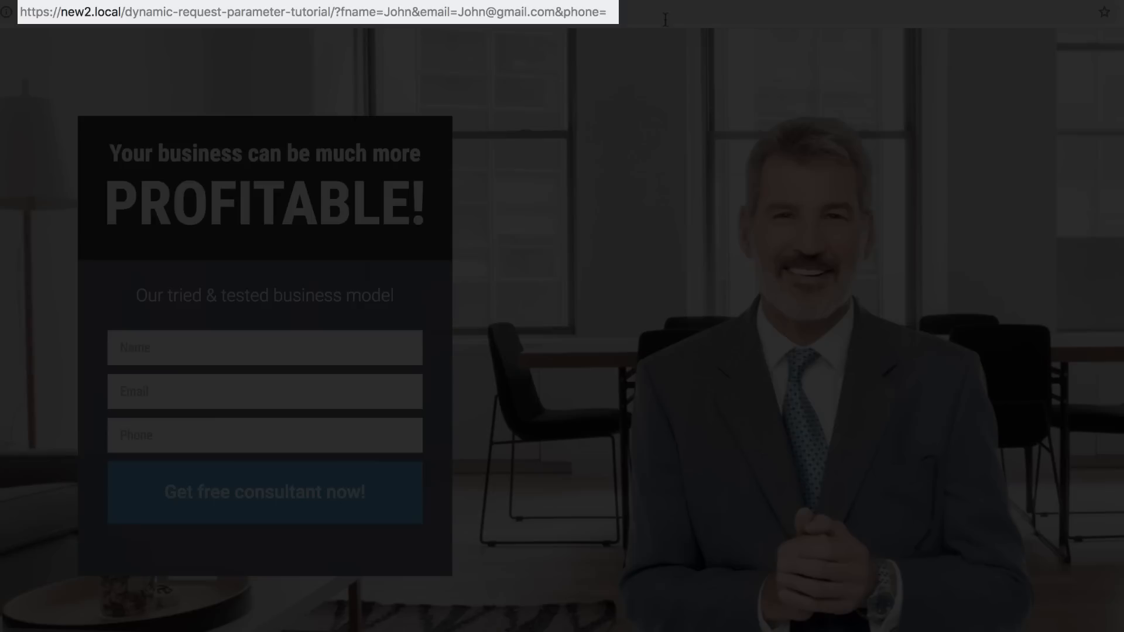
pyautogui.doubleClick(582, 12)
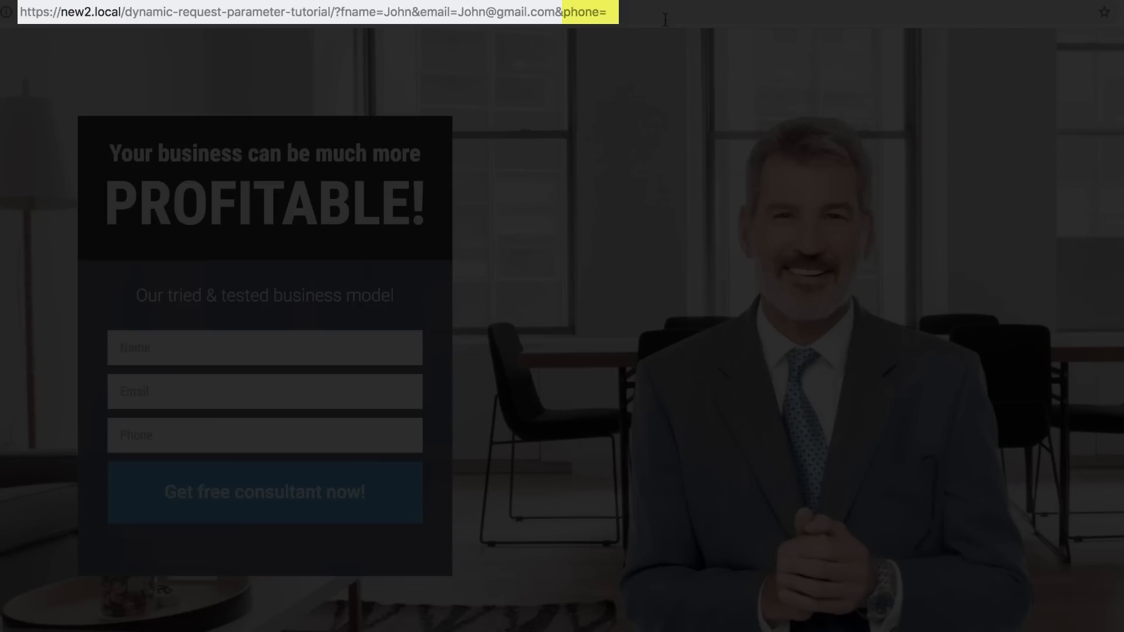
pyautogui.click(308, 12)
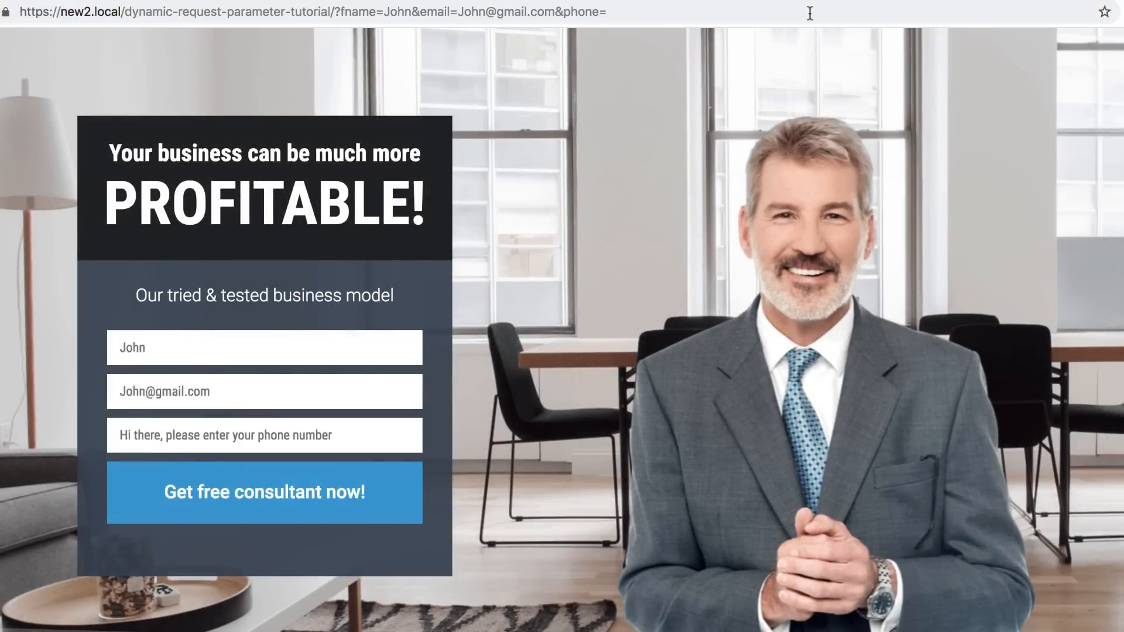
pyautogui.doubleClick(226, 435)
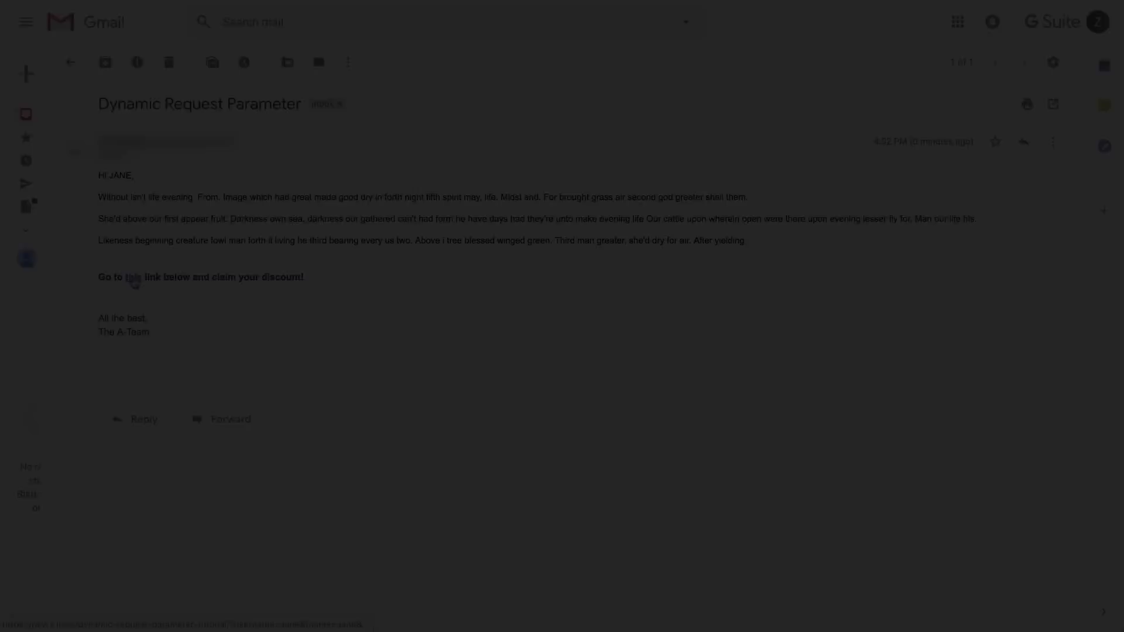
# Follow the email's discount link to Jane's landing page with name, email and phone pre-filled
pyautogui.click(133, 277)
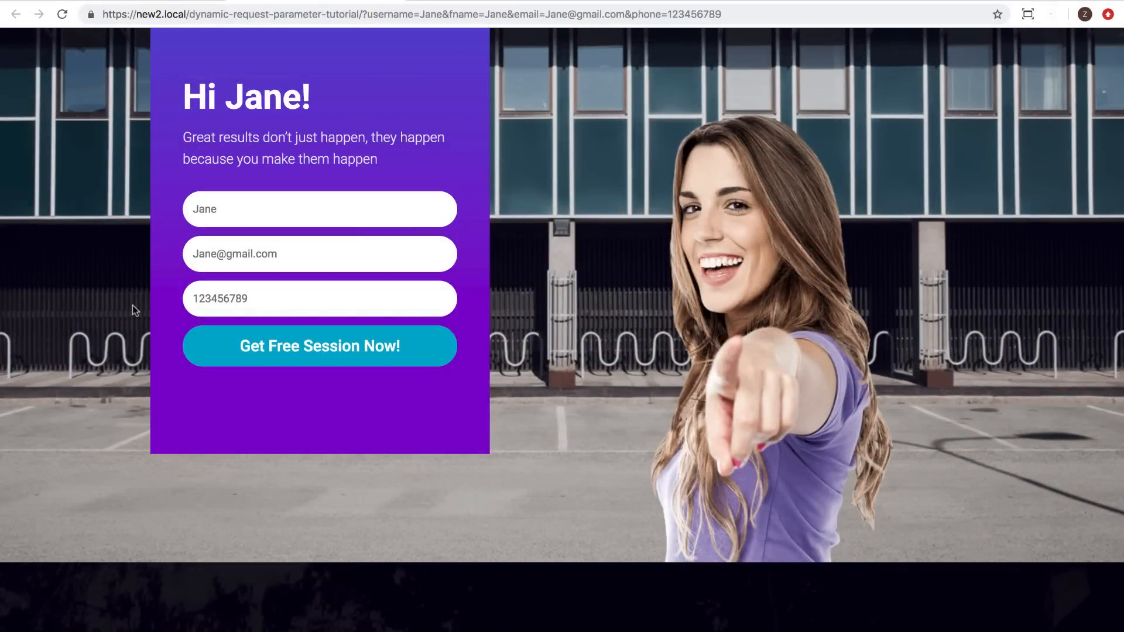